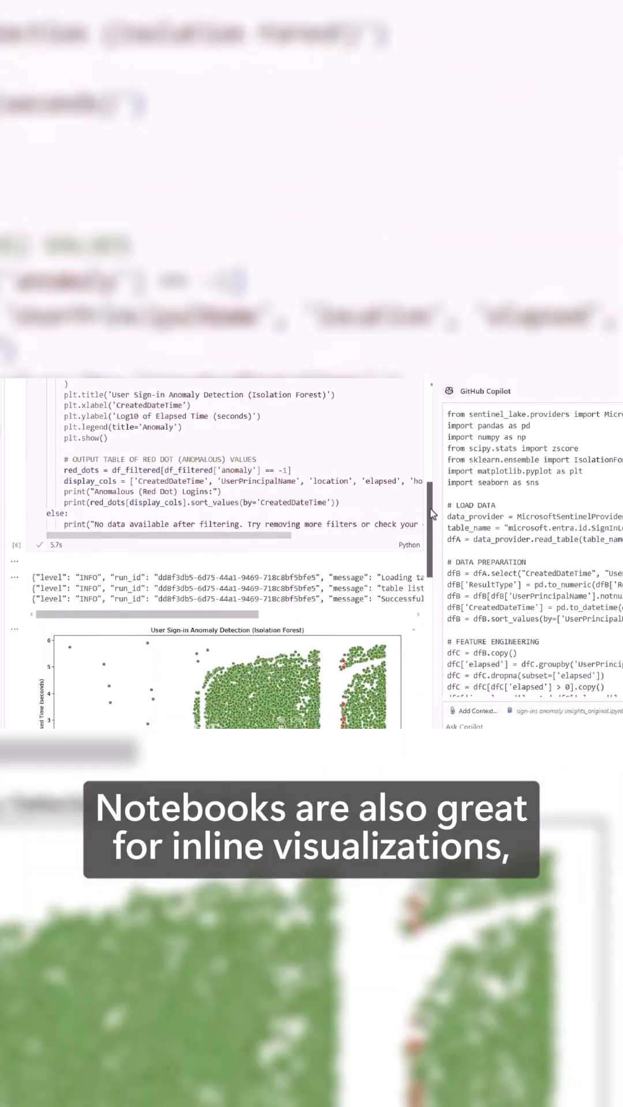
scroll(down, 3)
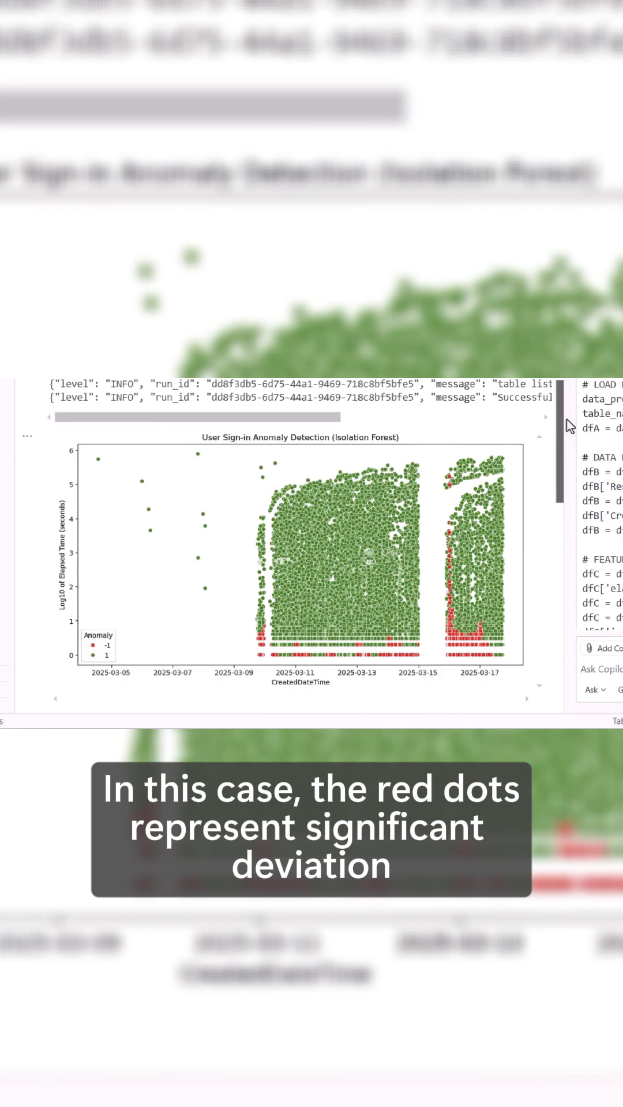
scroll(down, 3)
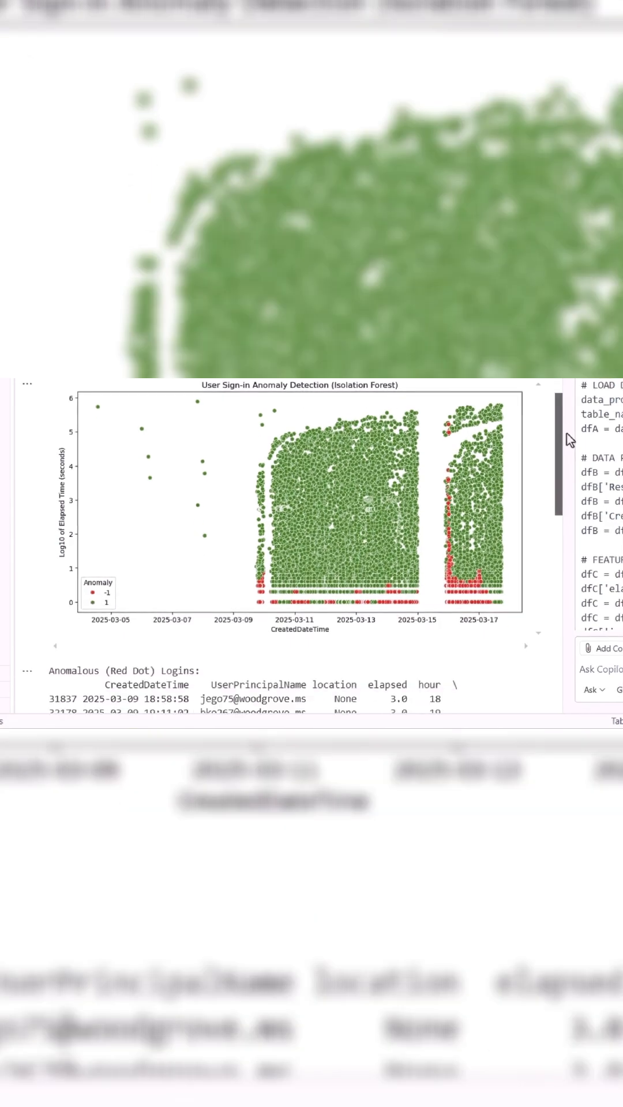
scroll(down, 3)
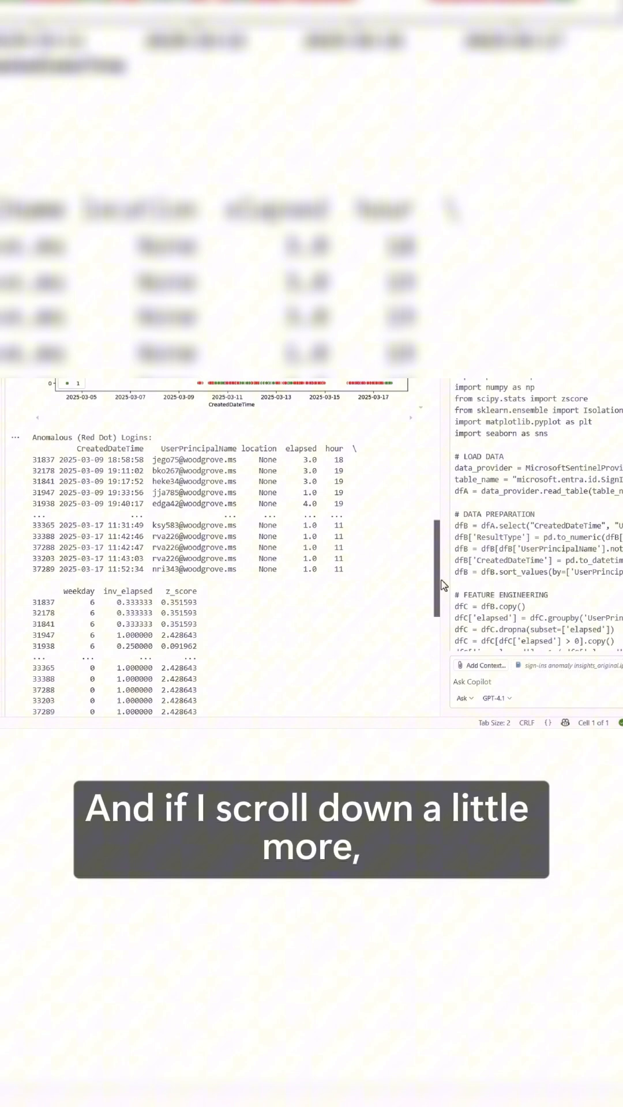
scroll(down, 3)
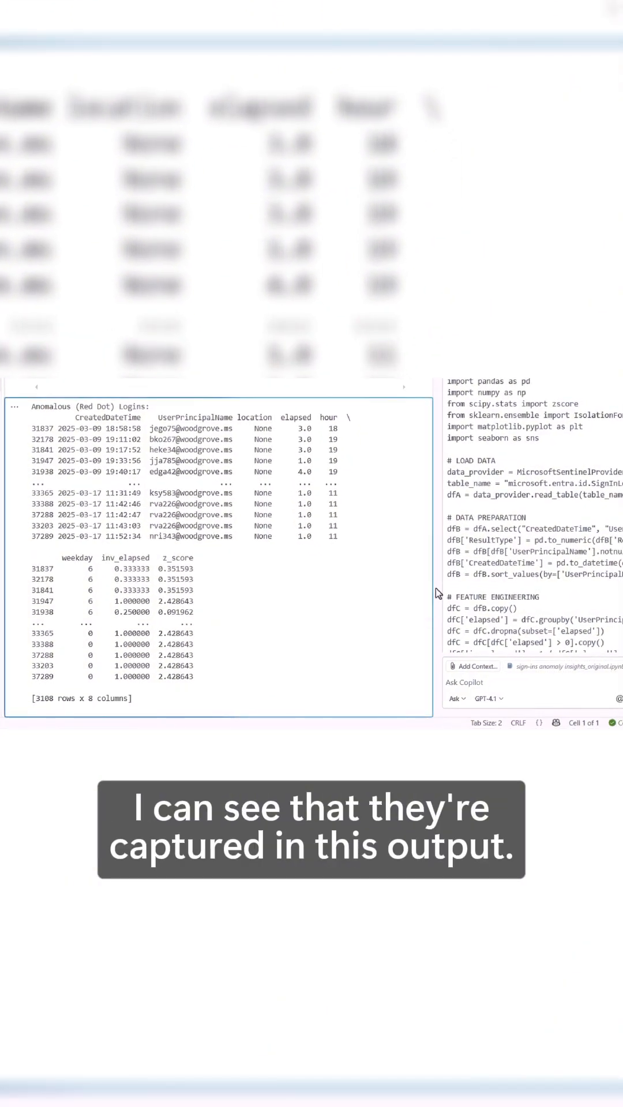